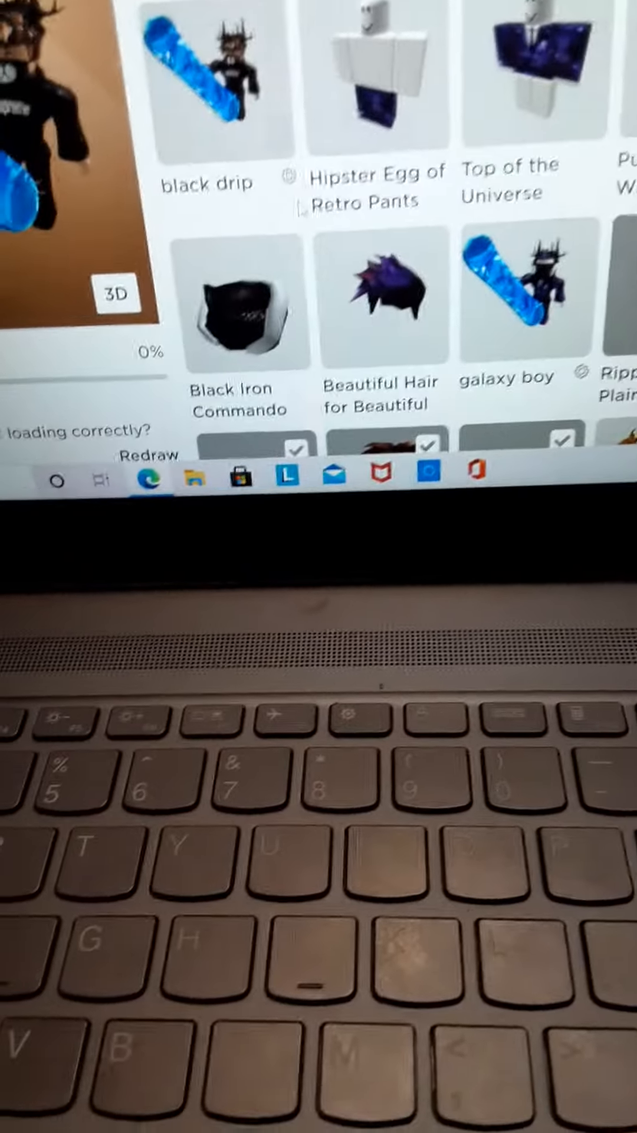
- View the Beautiful Hair for Beautiful page, return to Recent, then show Purple Wistful Wink as owned
{"action": "left_click", "coordinate": [381, 300]}
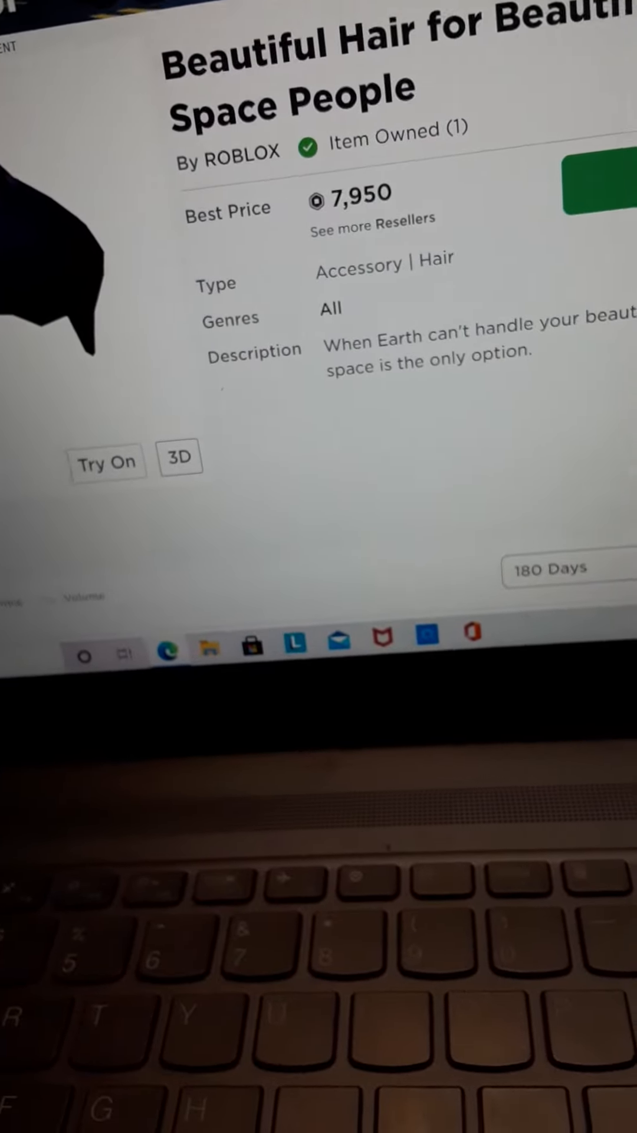
{"action": "left_click", "coordinate": [108, 461]}
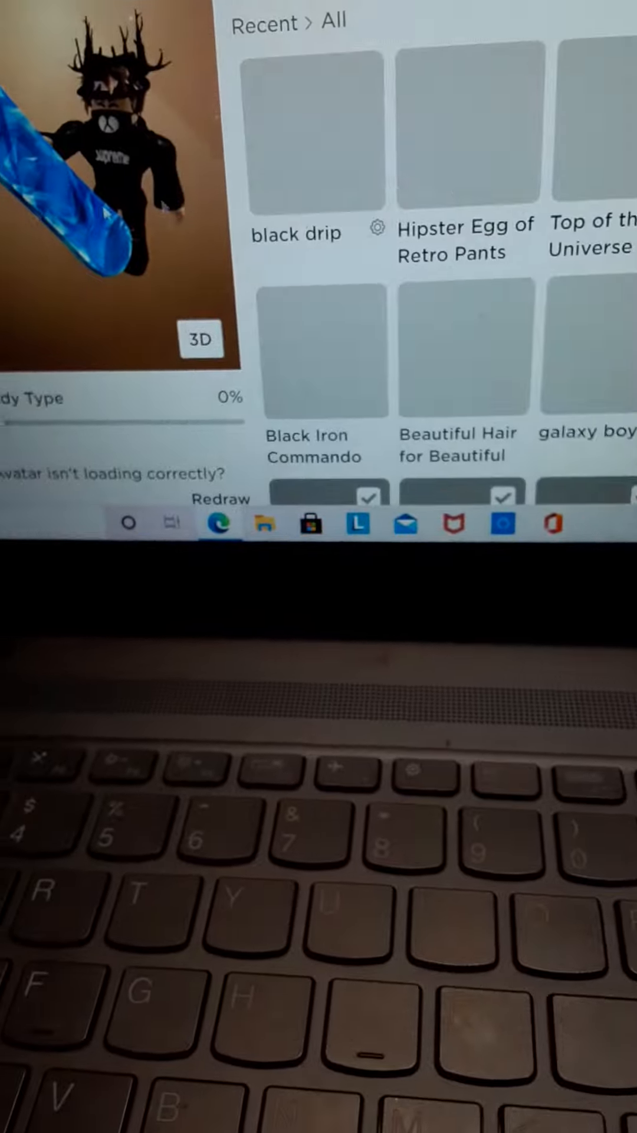
{"action": "left_click", "coordinate": [314, 350]}
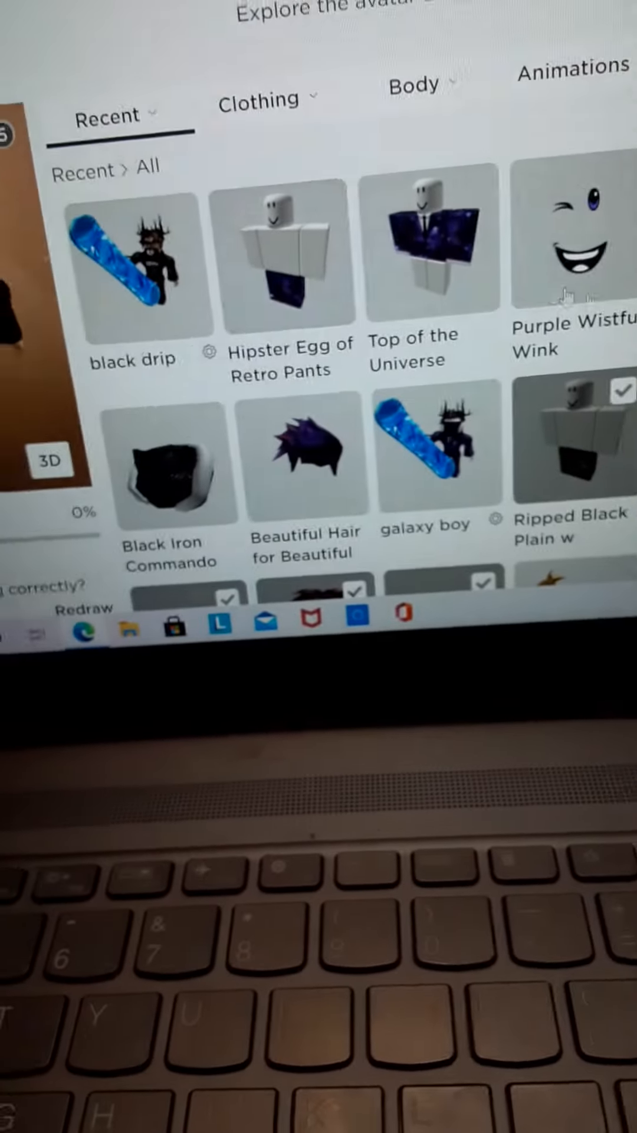
{"action": "left_click", "coordinate": [572, 245]}
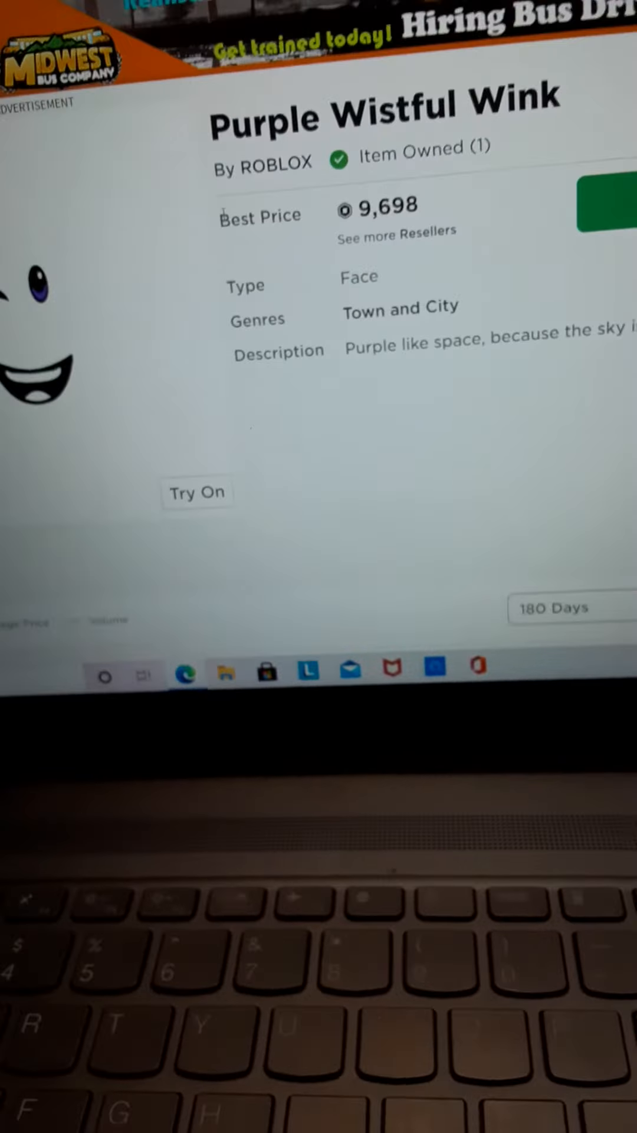